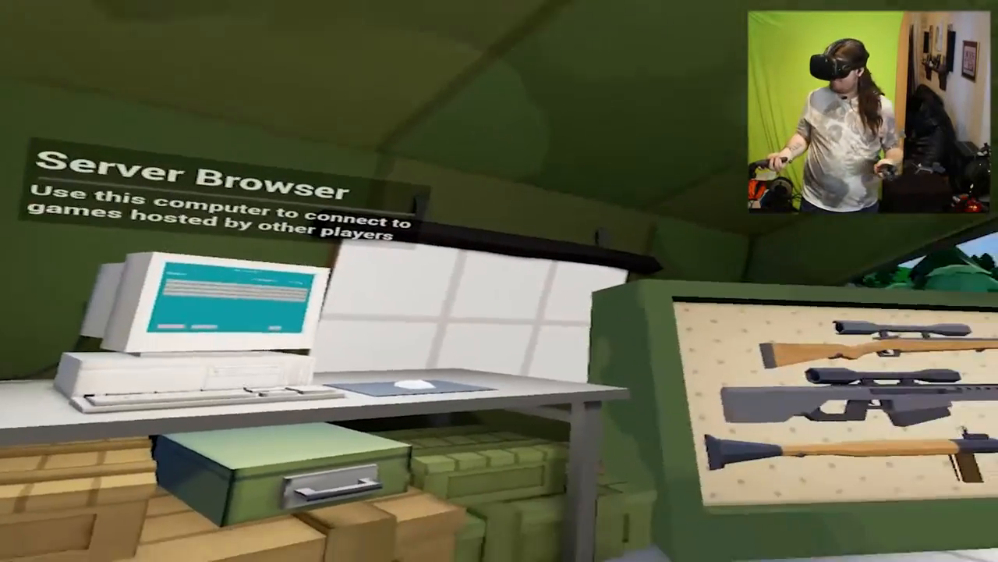
{"action": "mouse_move", "coordinate": [499, 281]}
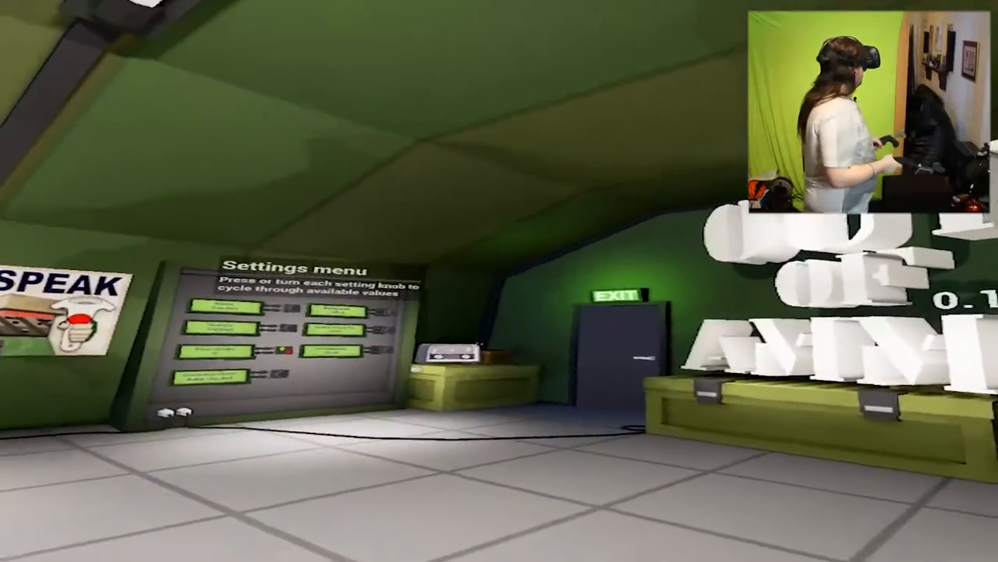
{"action": "mouse_move", "coordinate": [499, 281]}
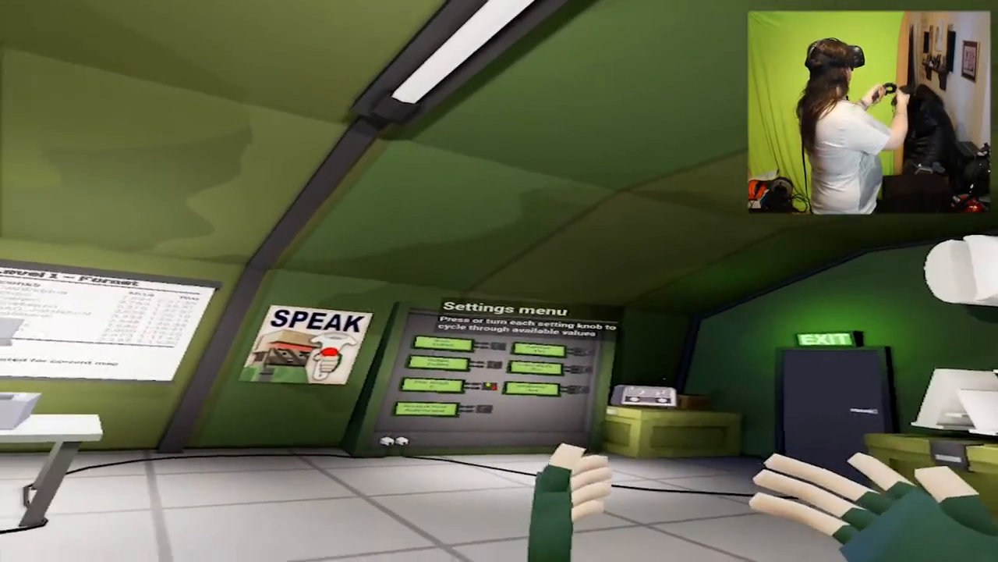
{"action": "mouse_move", "coordinate": [500, 281]}
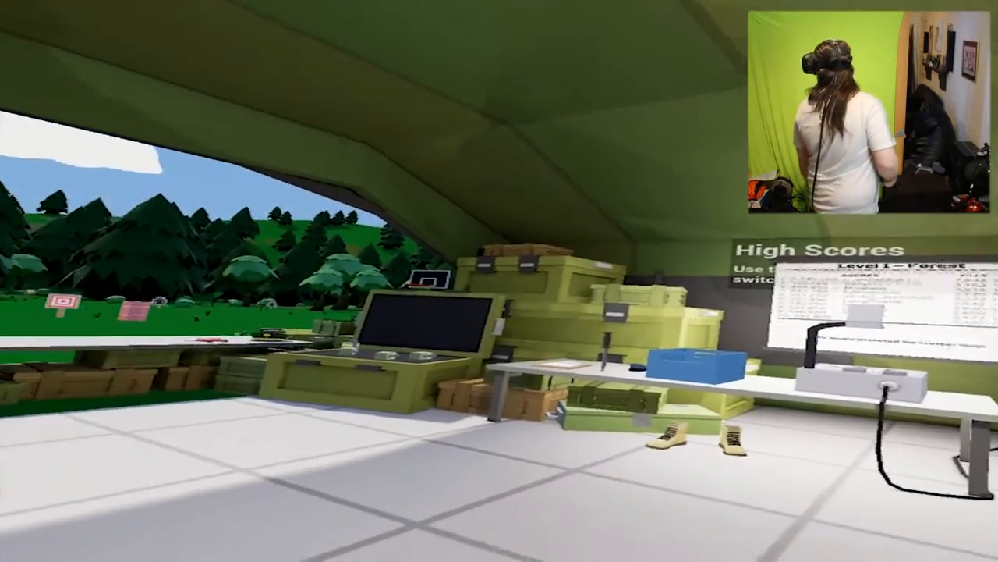
{"action": "mouse_move", "coordinate": [499, 281]}
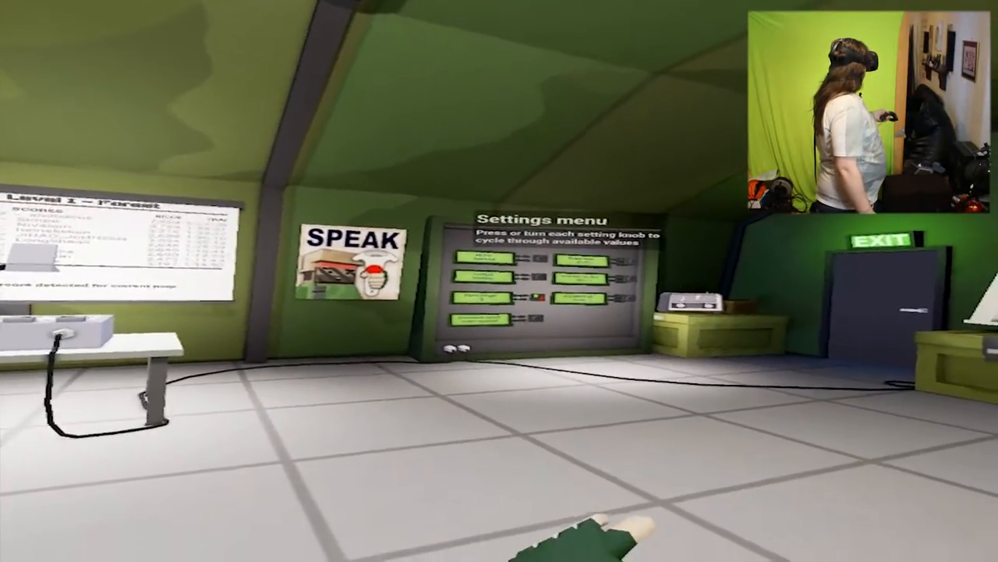
{"action": "mouse_move", "coordinate": [499, 281]}
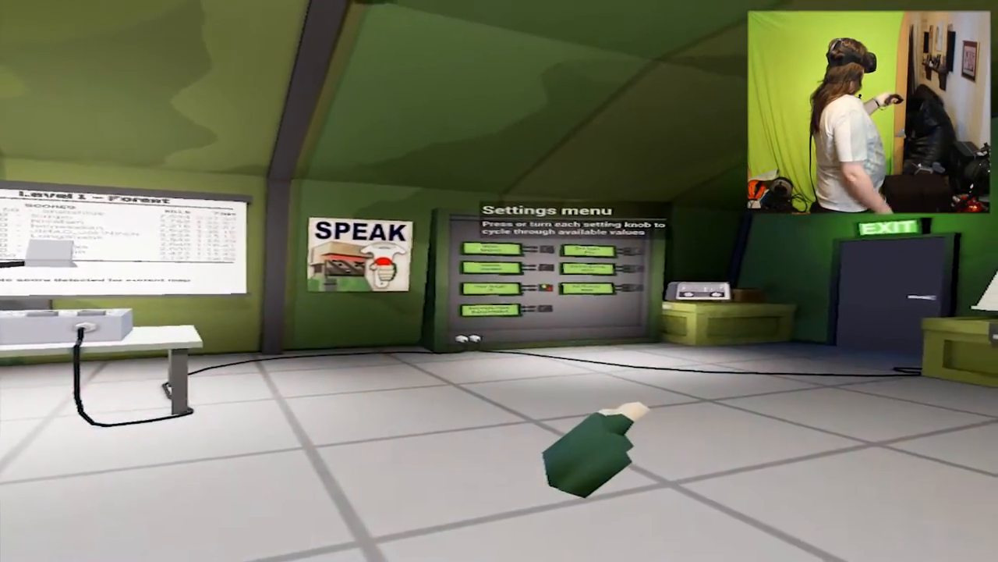
{"action": "mouse_move", "coordinate": [499, 281]}
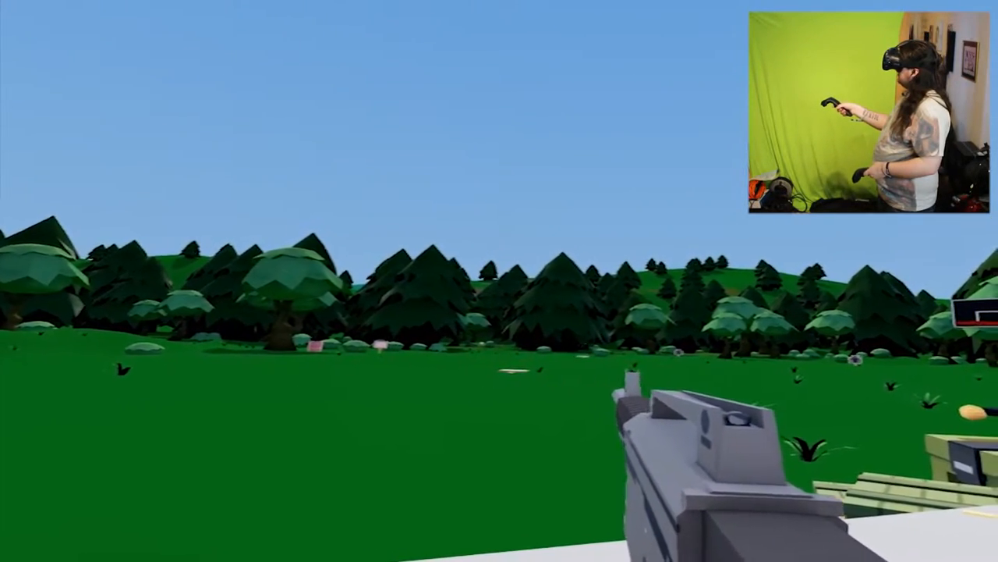
{"action": "mouse_move", "coordinate": [500, 281]}
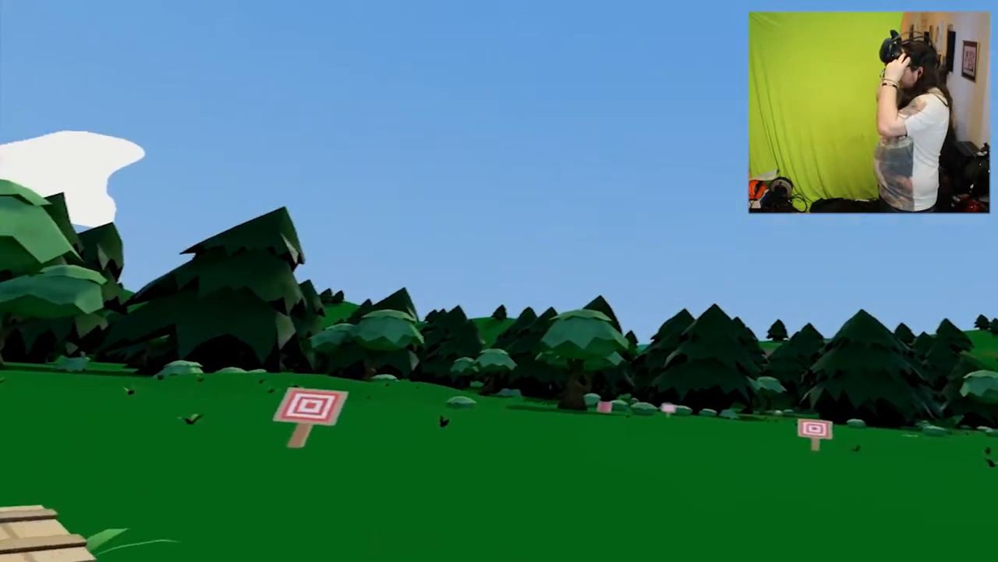
{"action": "mouse_move", "coordinate": [499, 281]}
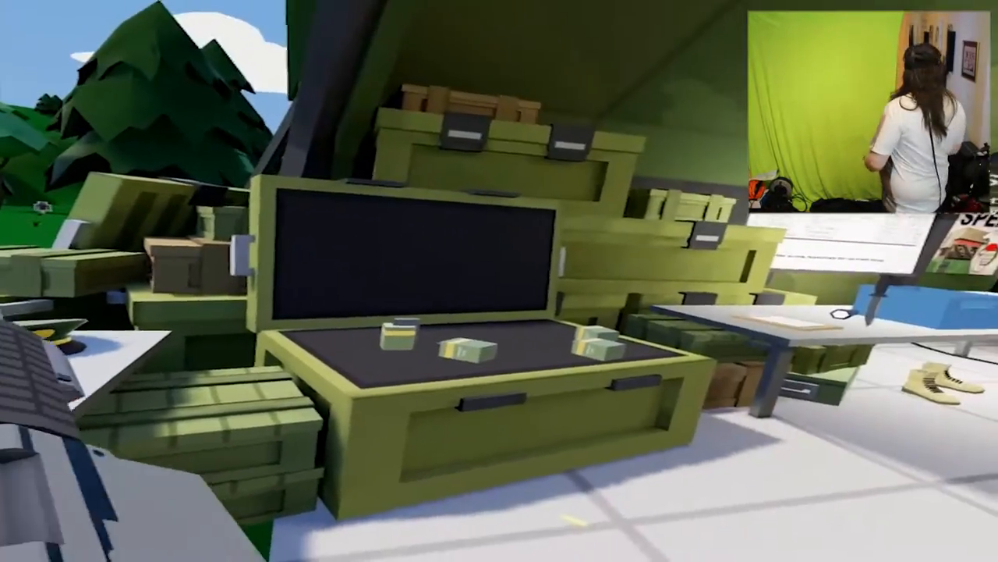
{"action": "mouse_move", "coordinate": [499, 281]}
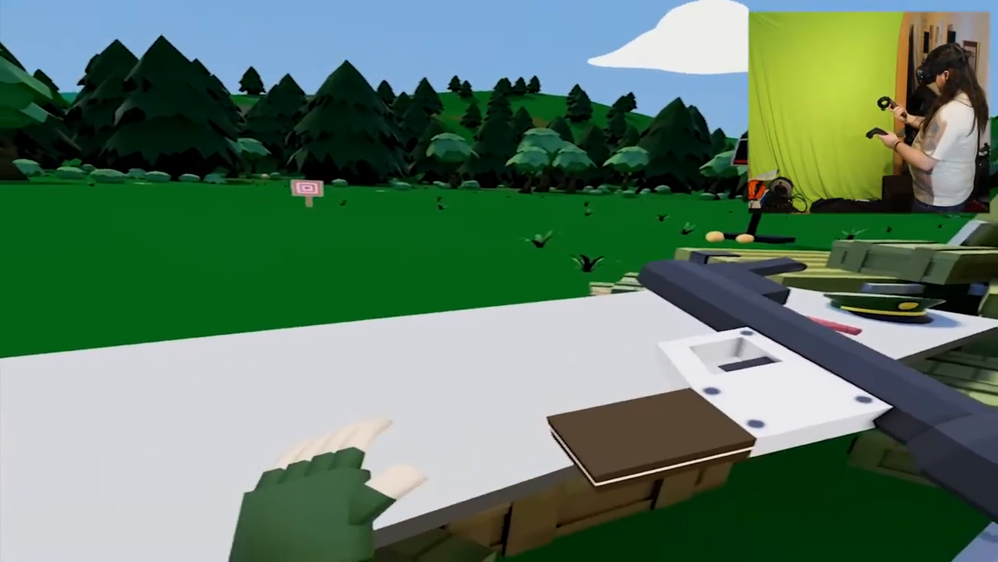
{"action": "mouse_move", "coordinate": [499, 281]}
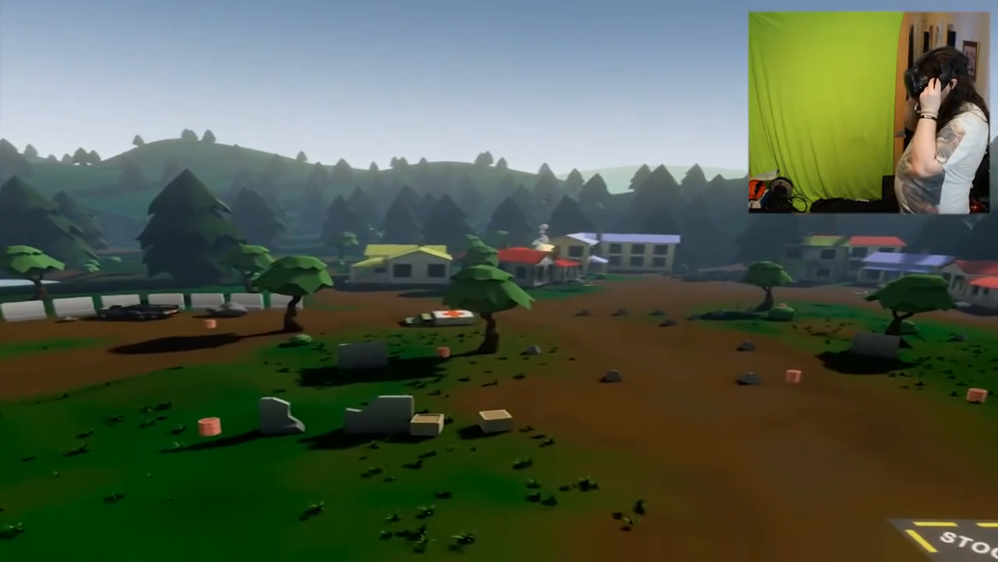
{"action": "mouse_move", "coordinate": [499, 281]}
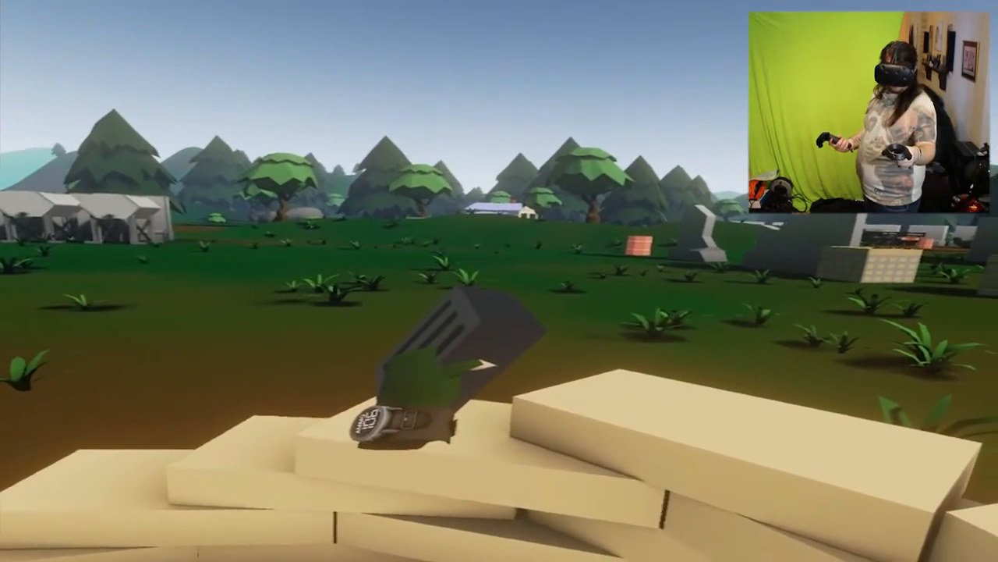
{"action": "mouse_move", "coordinate": [499, 281]}
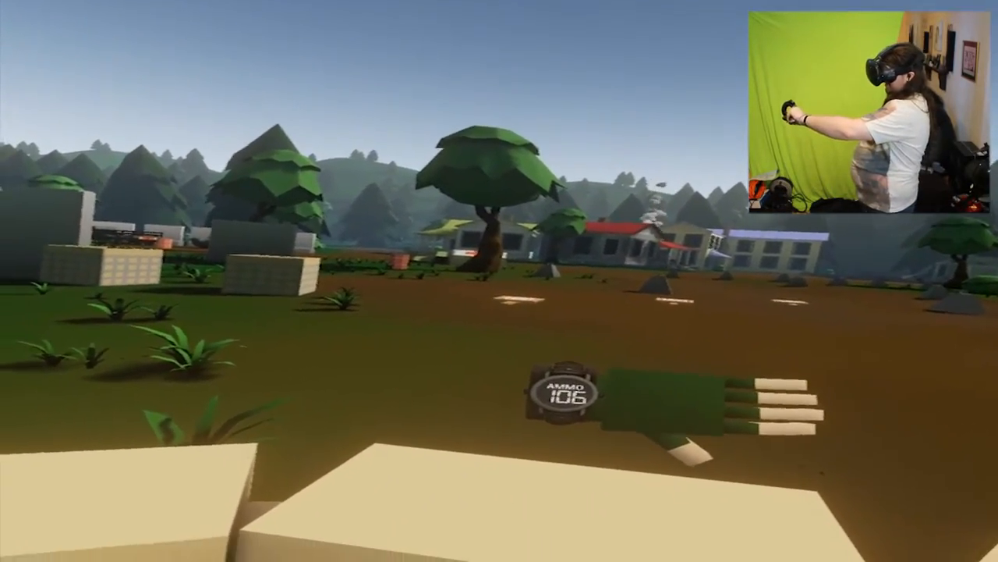
{"action": "mouse_move", "coordinate": [499, 281]}
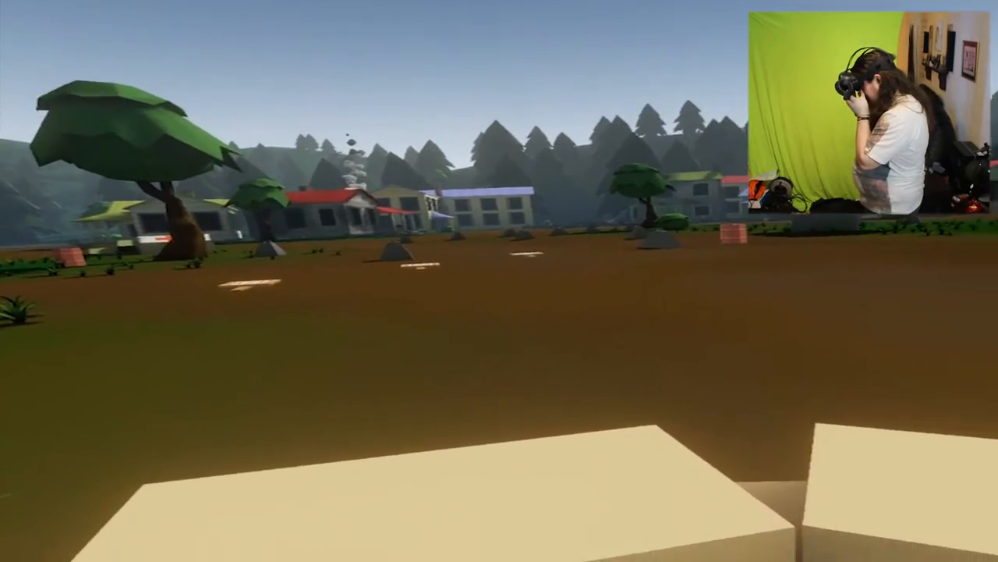
{"action": "mouse_move", "coordinate": [499, 281]}
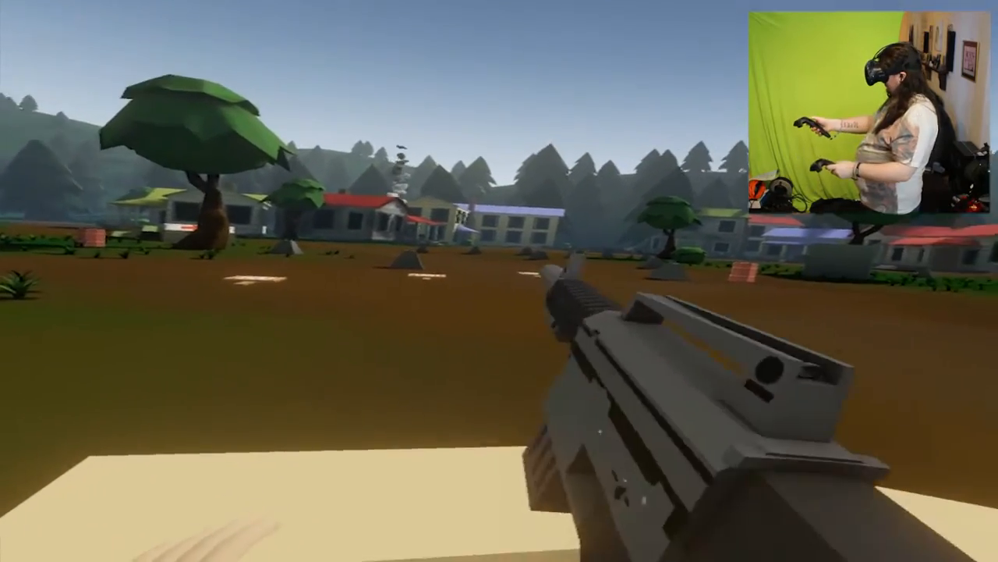
{"action": "mouse_move", "coordinate": [499, 281]}
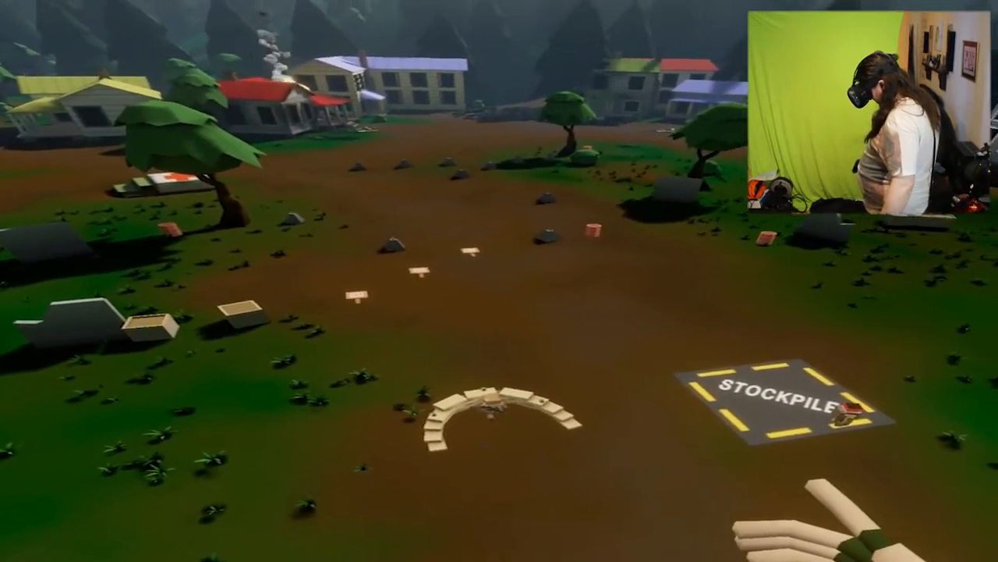
{"action": "mouse_move", "coordinate": [499, 280]}
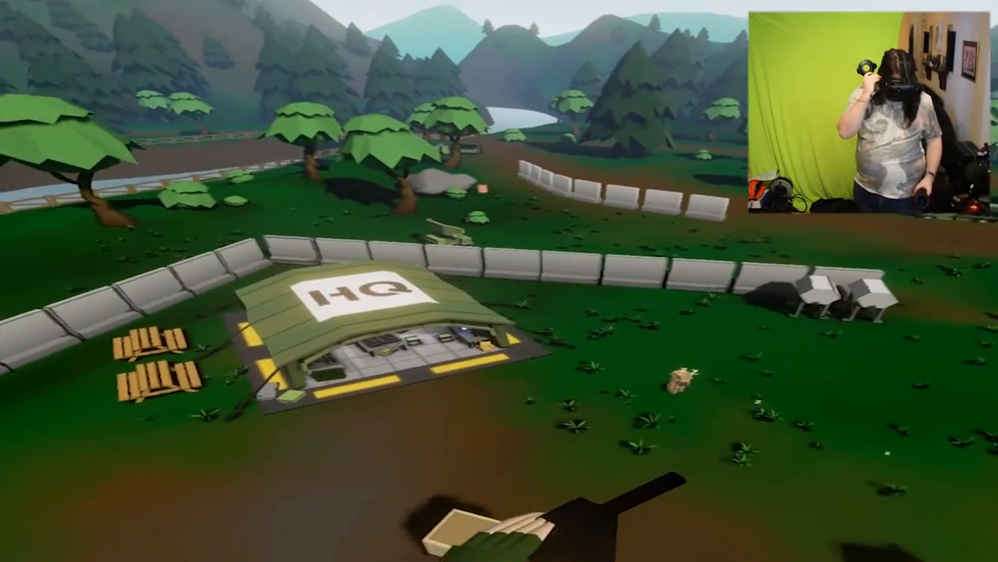
{"action": "mouse_move", "coordinate": [500, 281]}
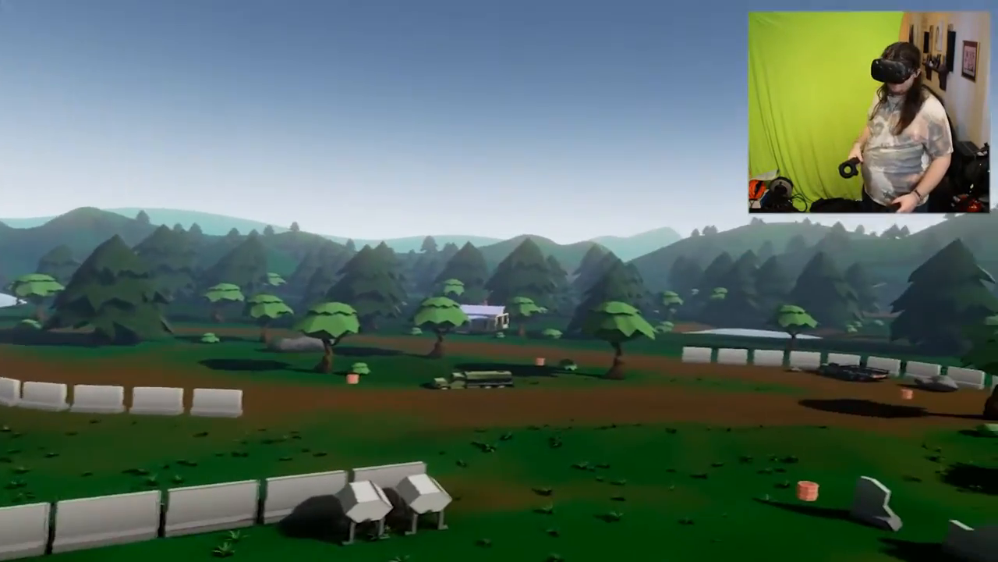